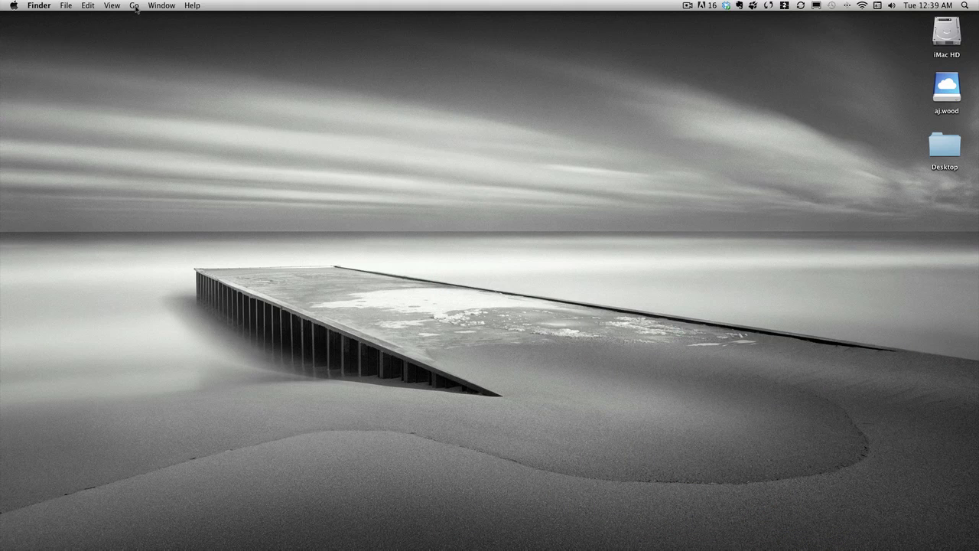
- Navigate to the Applications folder via the Go menu
click(135, 7)
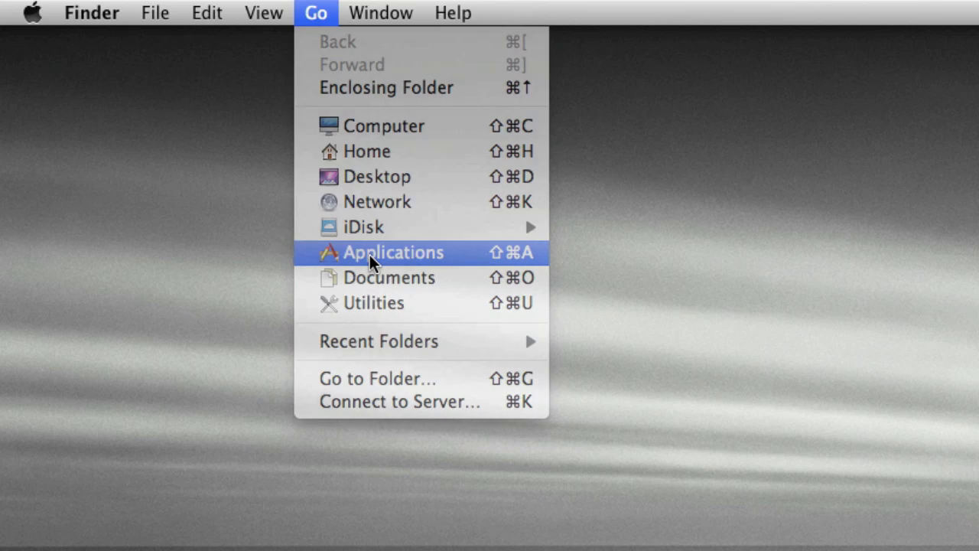
click(393, 251)
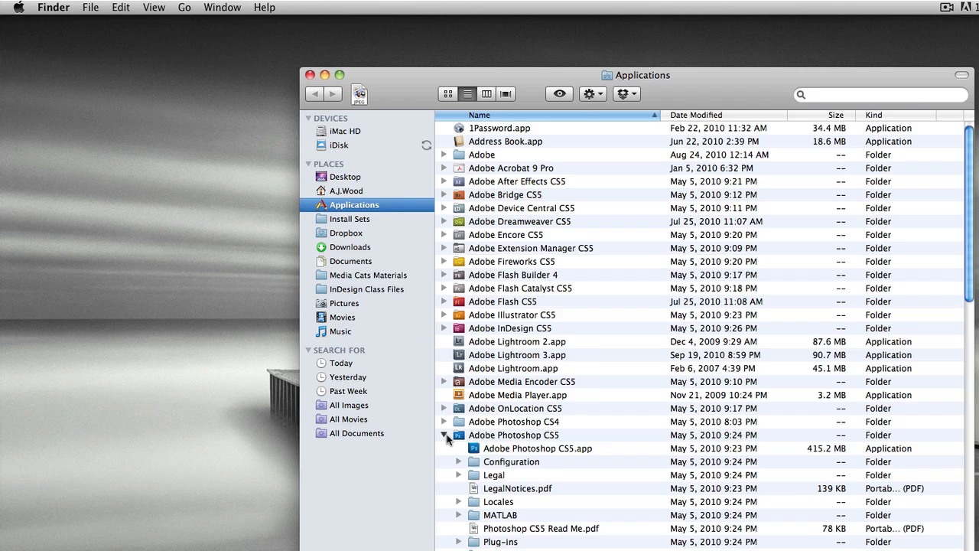
mouse_move(493, 453)
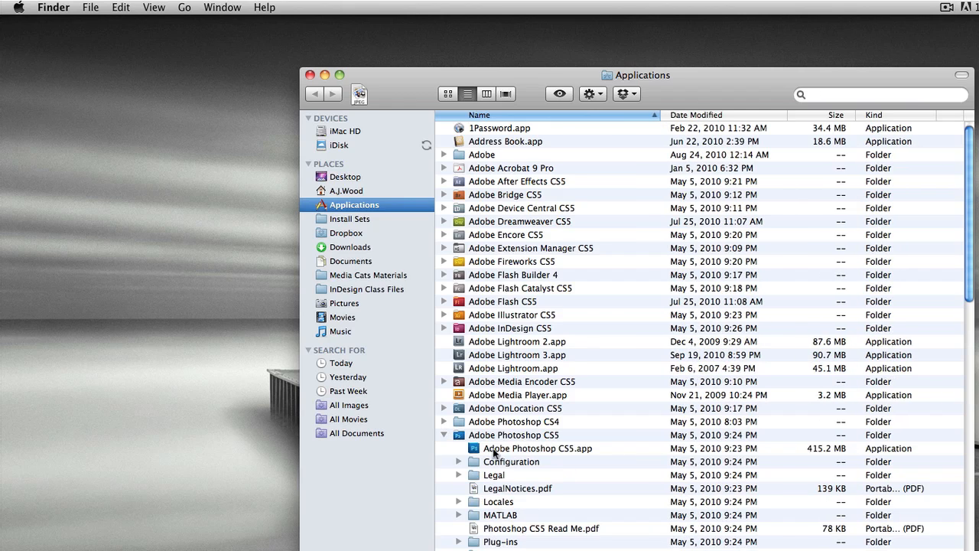
- Select Adobe Photoshop CS5.app and show its Get Info window with Cmd+I
click(539, 448)
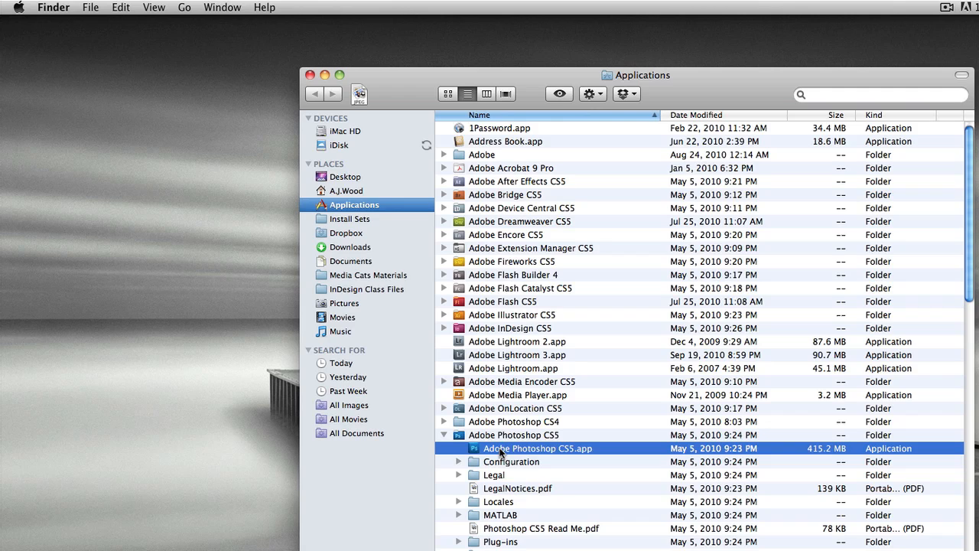
right_click(538, 448)
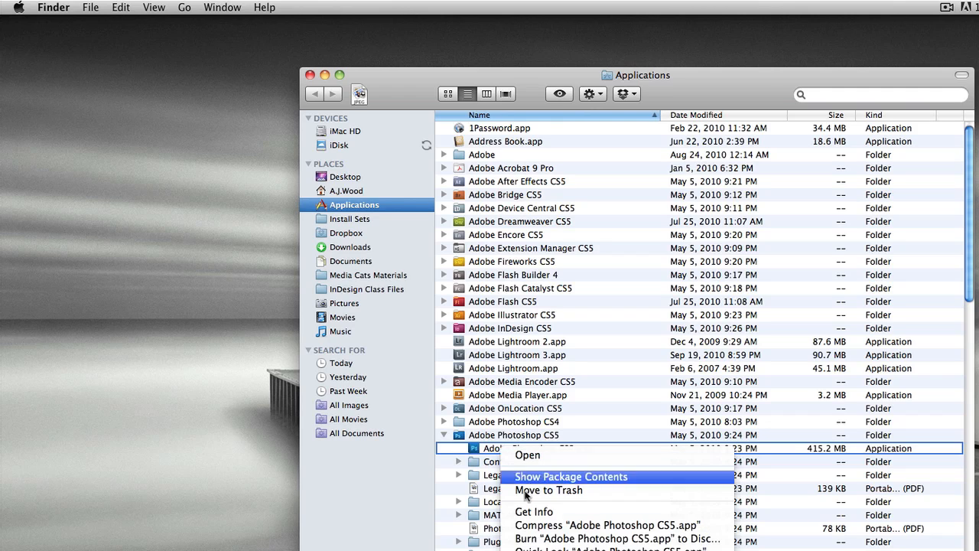
mouse_move(533, 511)
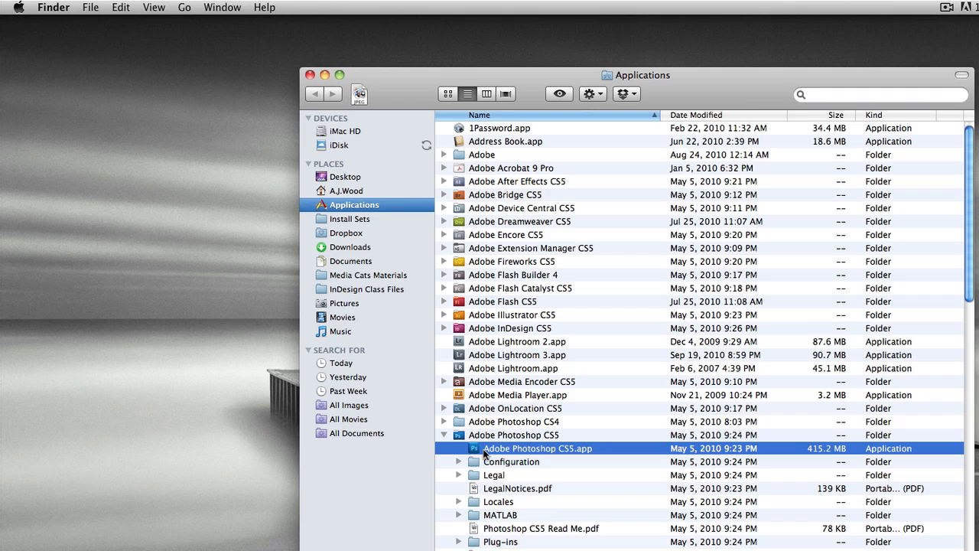
key(cmd+i)
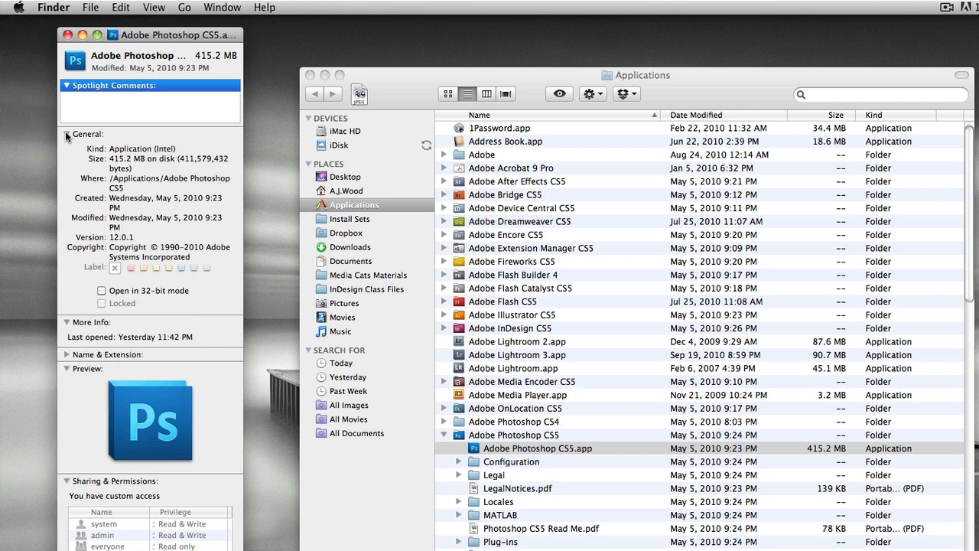
mouse_move(144, 300)
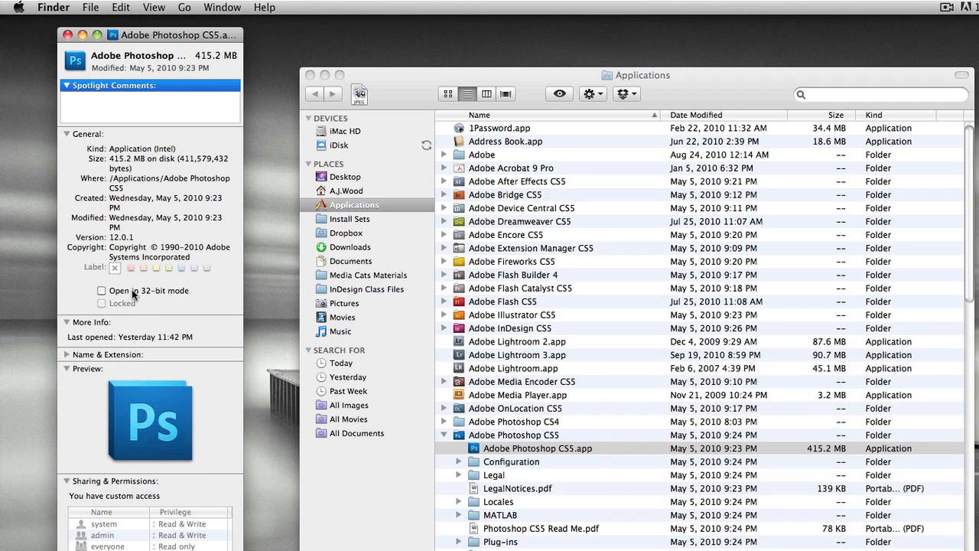
- Tick 'Open in 32-bit mode', close Get Info, and launch Photoshop CS5 with the x32 splash
click(101, 291)
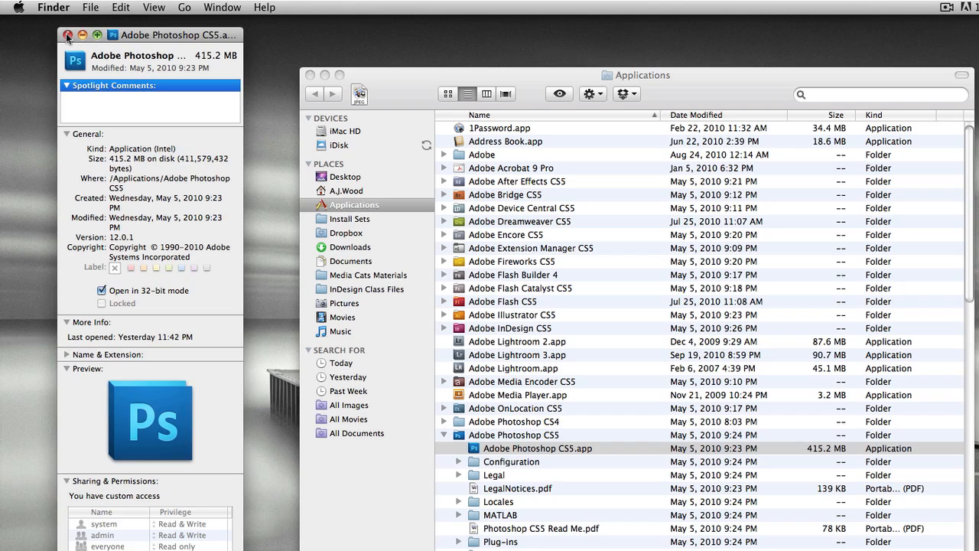
click(68, 35)
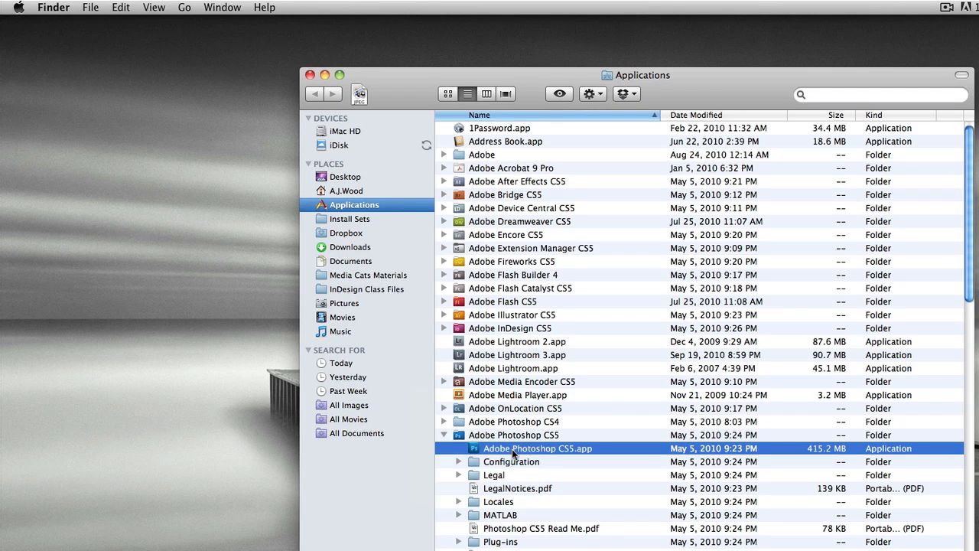
double_click(539, 448)
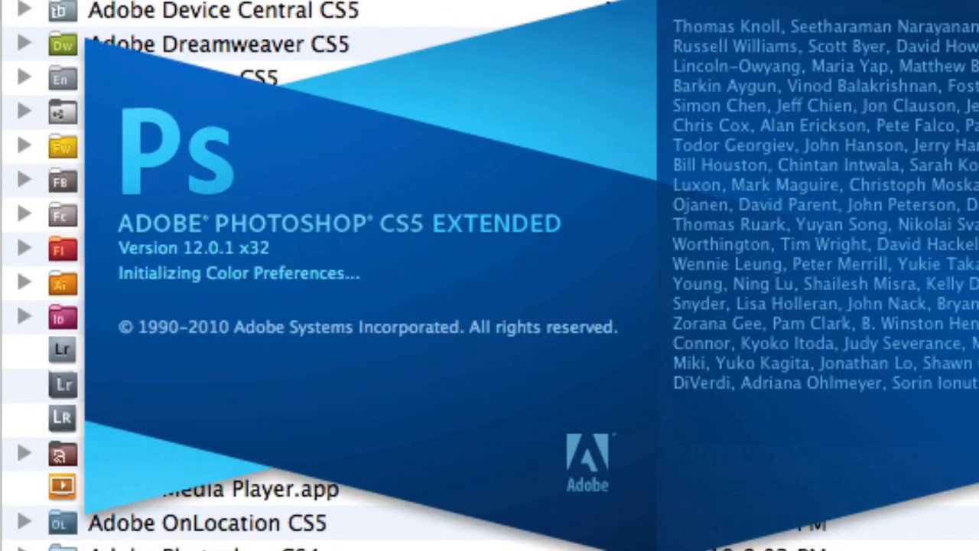